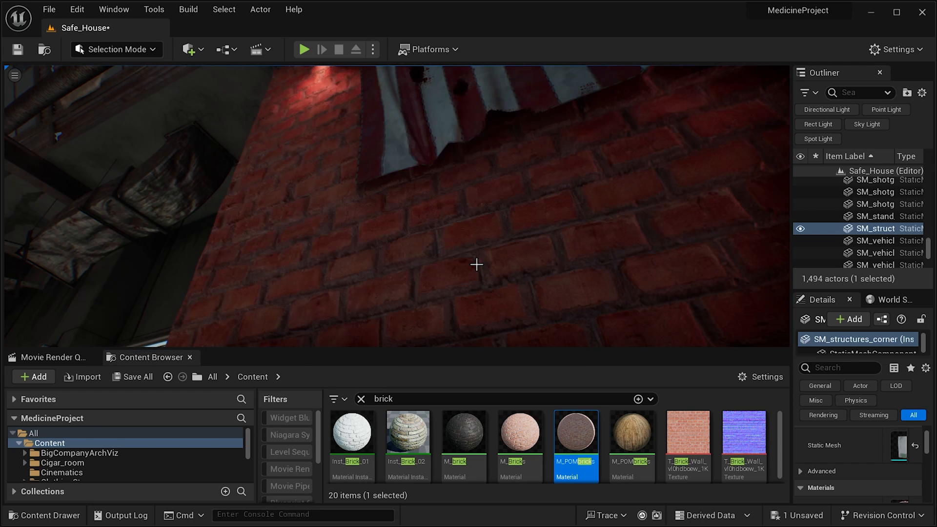
Load the MaterialTutorial level, select the M_POMbricks asset, then switch to the Quixel Bridge library
{"action": "double_click", "coordinate": [575, 432]}
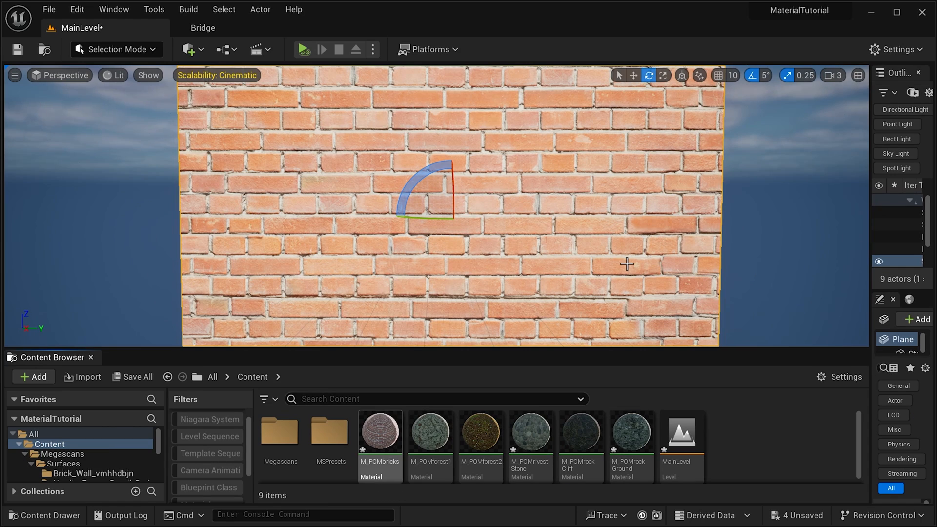
{"action": "left_click", "coordinate": [380, 432]}
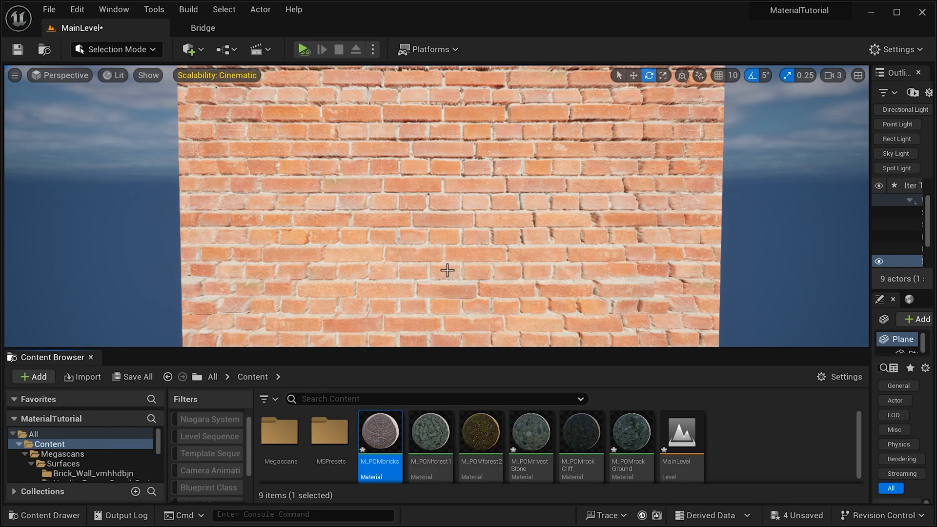
{"action": "left_click", "coordinate": [579, 433]}
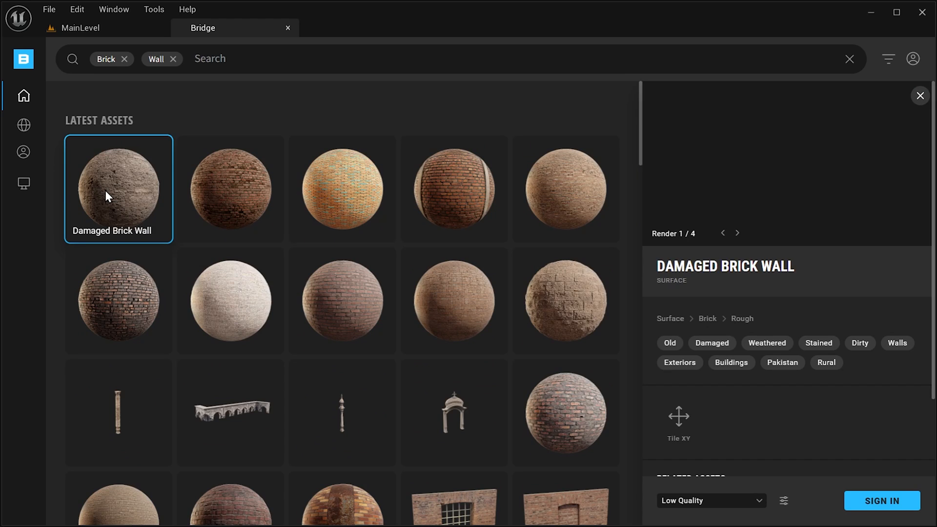
{"action": "scroll", "scroll_direction": "down", "scroll_amount": 3}
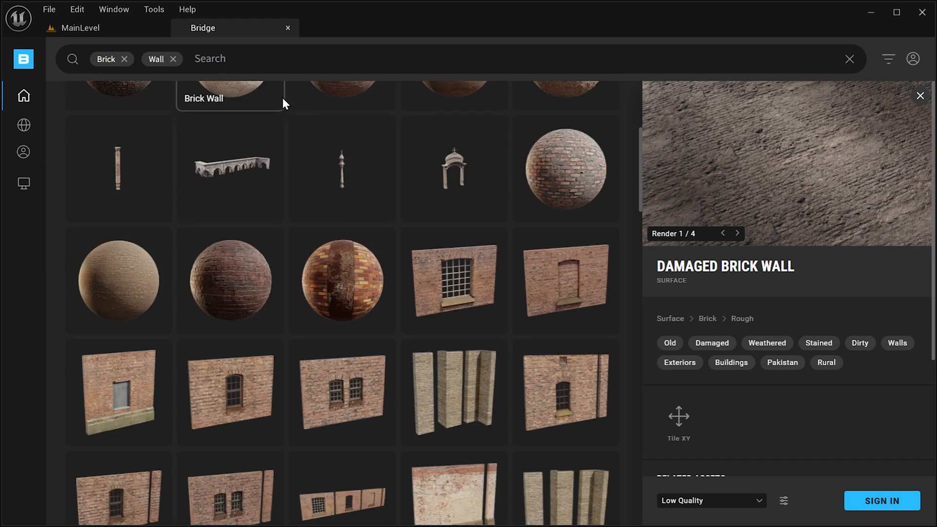
{"action": "scroll", "scroll_direction": "down", "scroll_amount": 3}
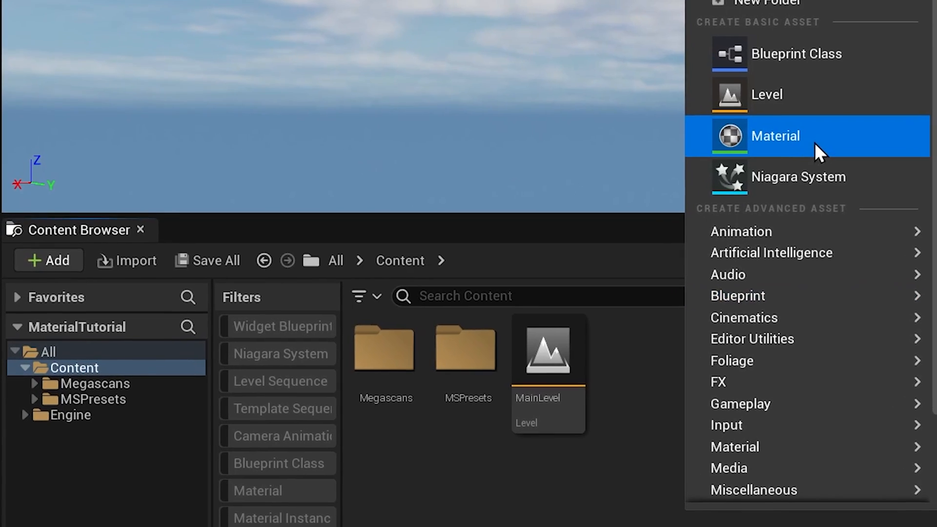
Create a new material M_POMbricks in the Content folder and bring it up for editing
{"action": "left_click", "coordinate": [775, 135]}
{"action": "type", "text": "M_POMbricks"}
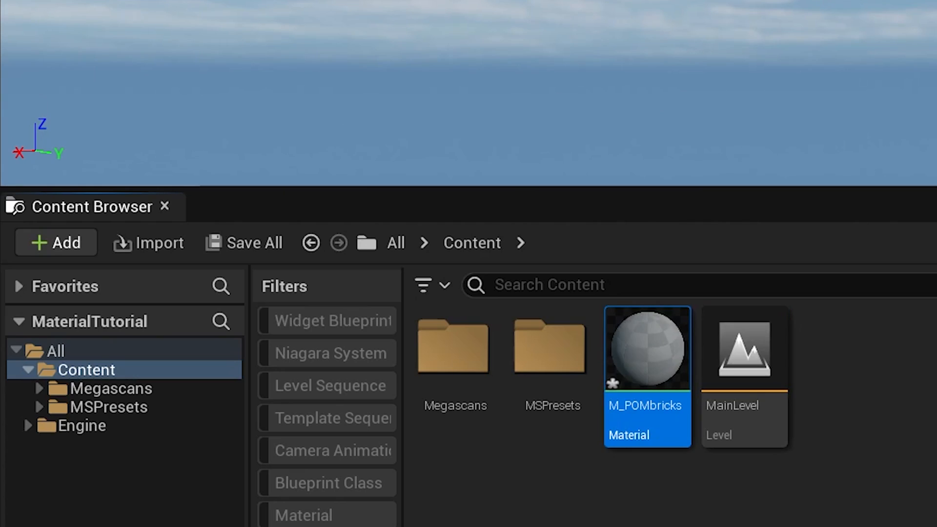
{"action": "double_click", "coordinate": [646, 349]}
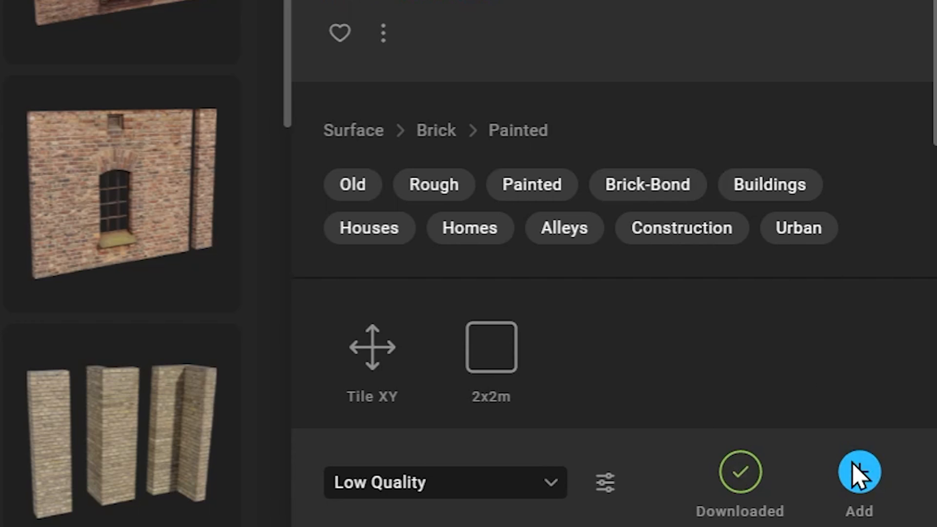
Add the downloaded painted brick wall surface from Bridge into the Unreal project
{"action": "left_click", "coordinate": [856, 472]}
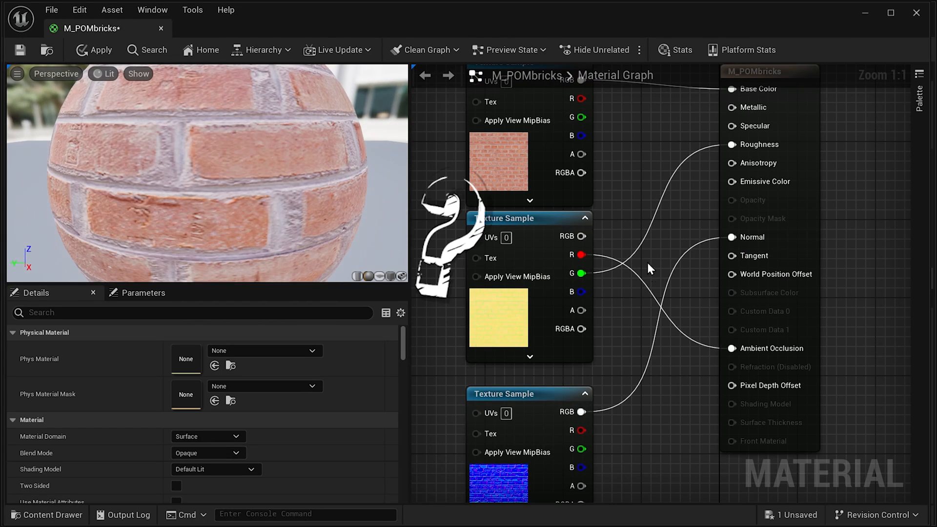
Inspect the brick mask texture's single channels, viewing its green channel for roughness
{"action": "scroll", "scroll_direction": "down", "scroll_amount": 3}
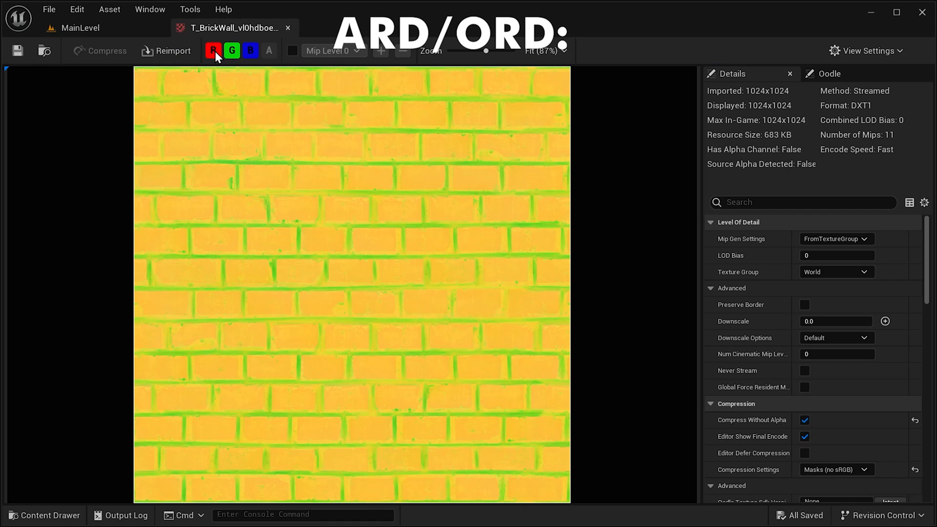
{"action": "left_click", "coordinate": [214, 50]}
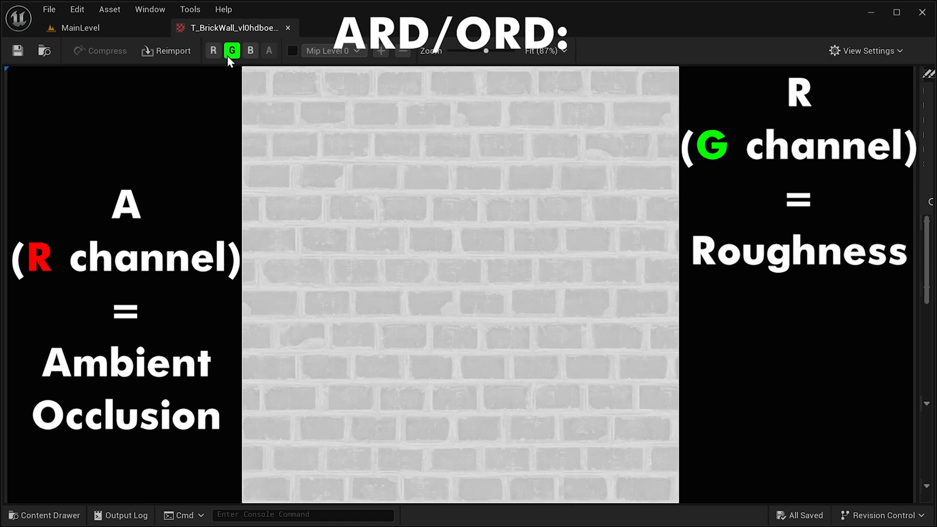
{"action": "left_click", "coordinate": [250, 50]}
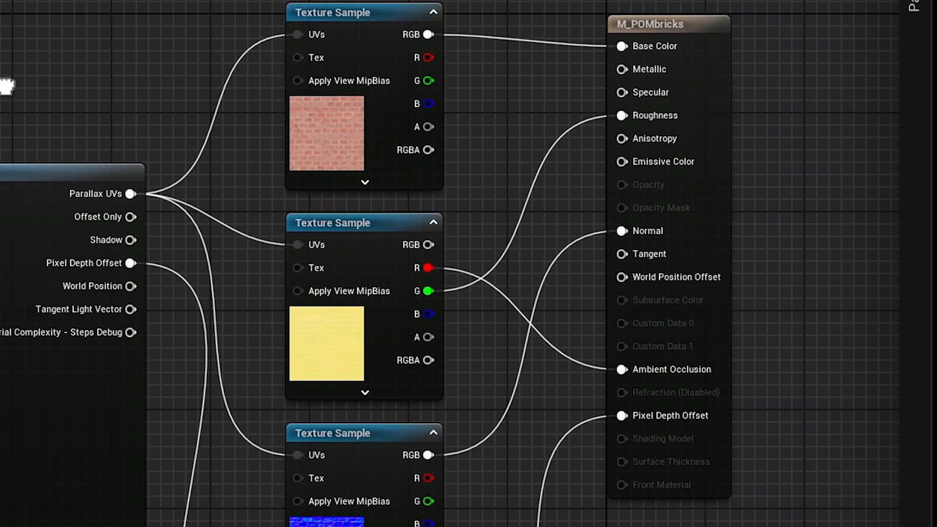
Convert a new constant node into a scalar parameter named HeightRatio
{"action": "scroll", "scroll_direction": "down", "scroll_amount": 3}
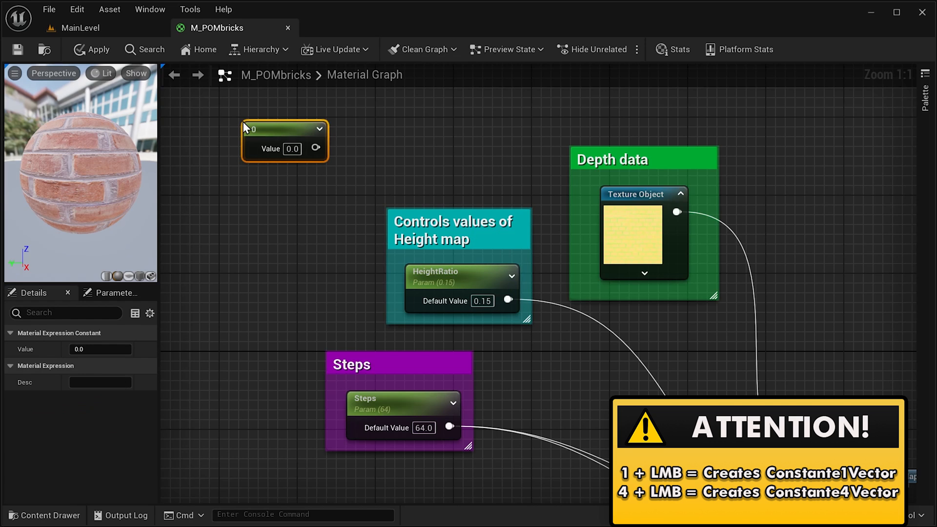
{"action": "right_click", "coordinate": [284, 141]}
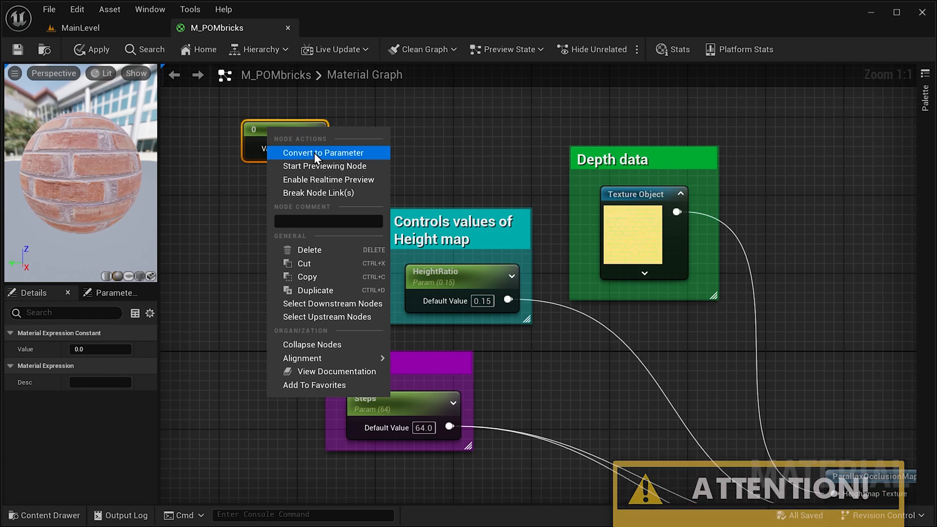
{"action": "left_click", "coordinate": [324, 152]}
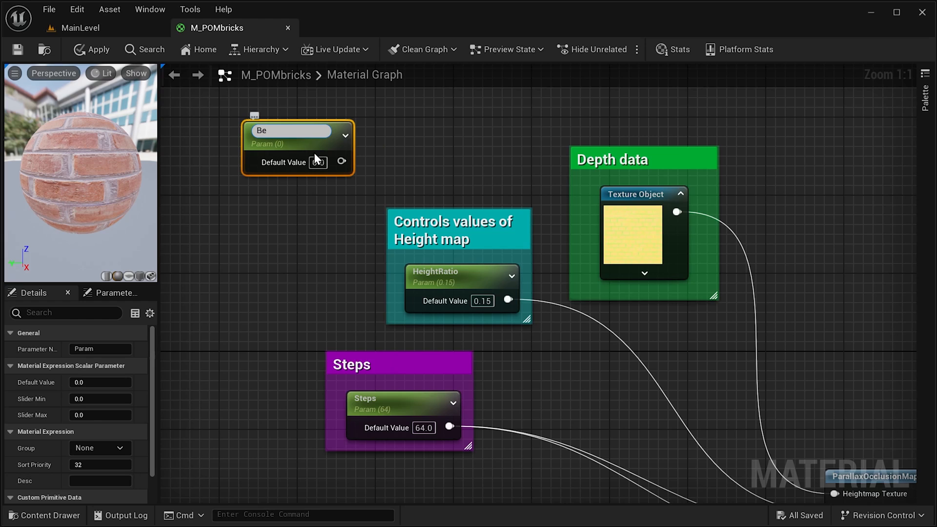
{"action": "type", "text": "HeightRati"}
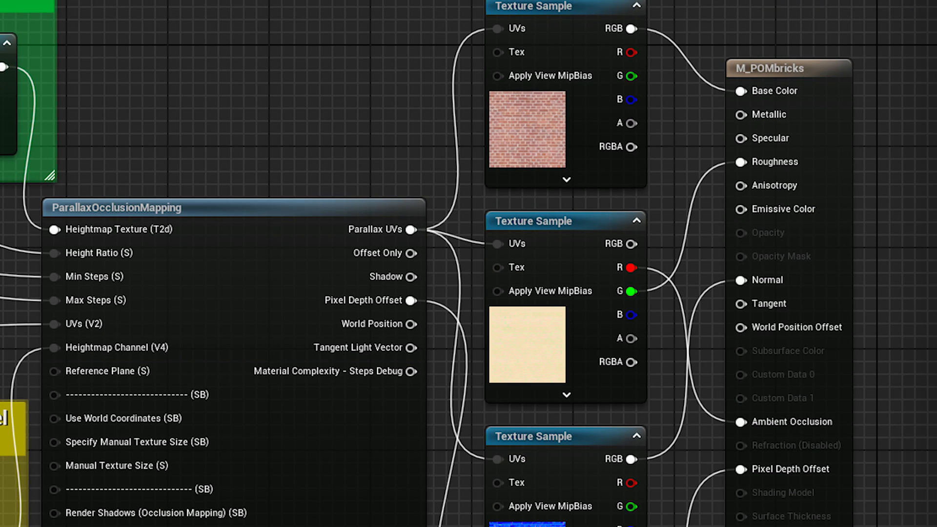
Navigate the graph while wiring Steps, HeightRatio, tiling and channel parameters into ParallaxOcclusionMapping
{"action": "scroll", "scroll_direction": "down", "scroll_amount": 3}
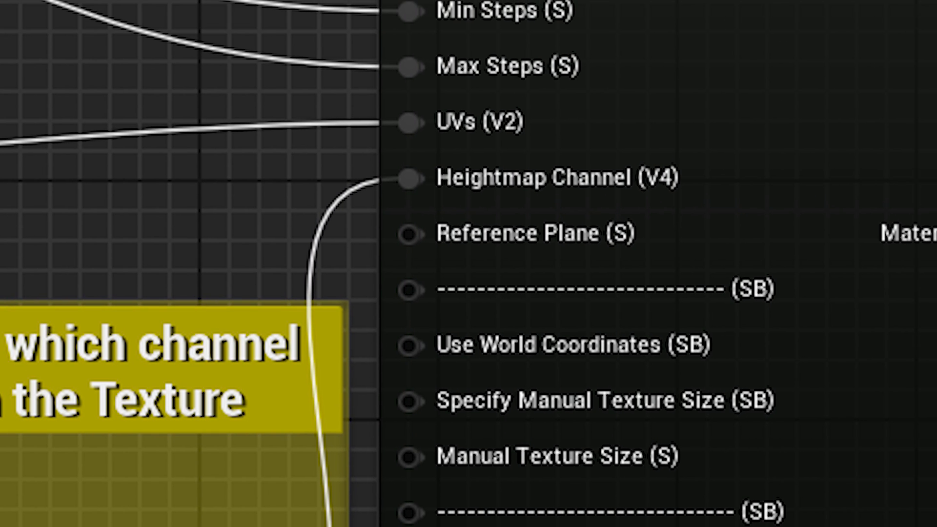
{"action": "scroll", "scroll_direction": "down", "scroll_amount": 3}
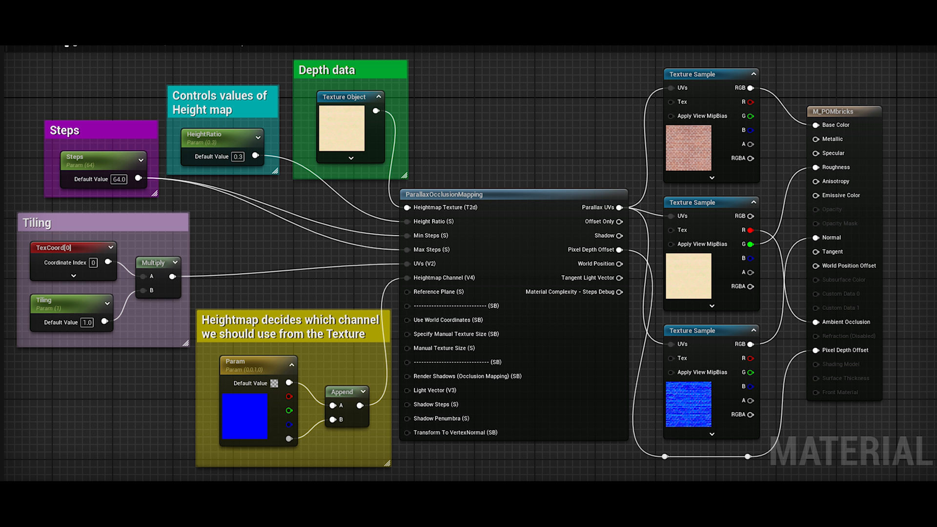